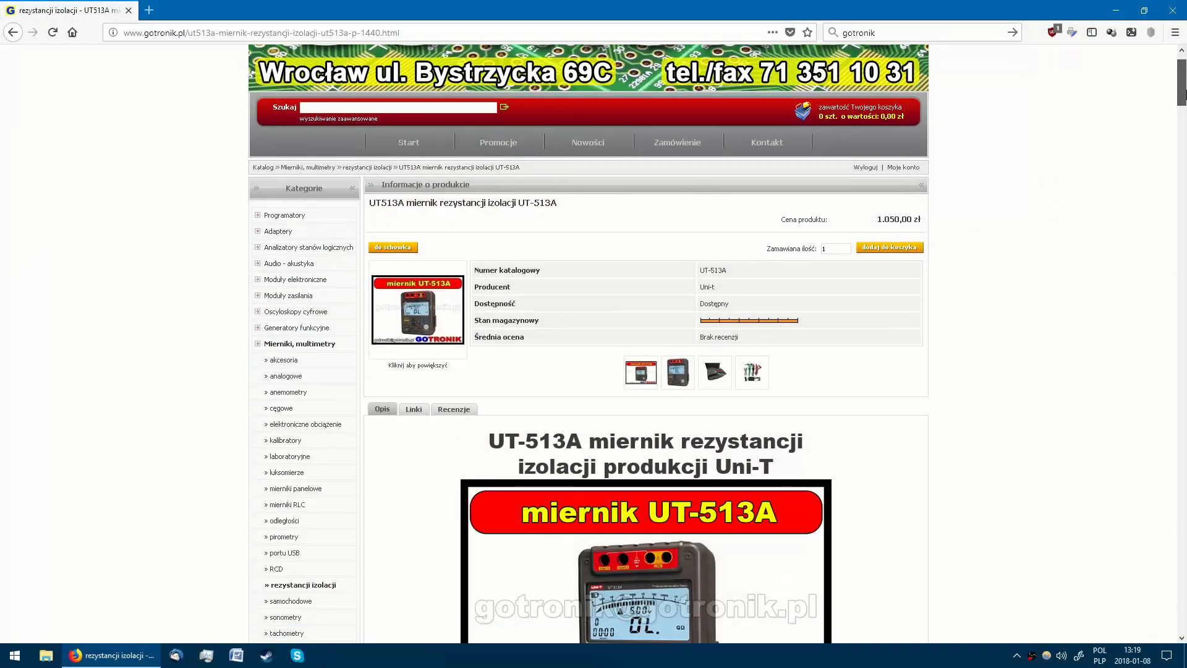
scroll("down", 3)
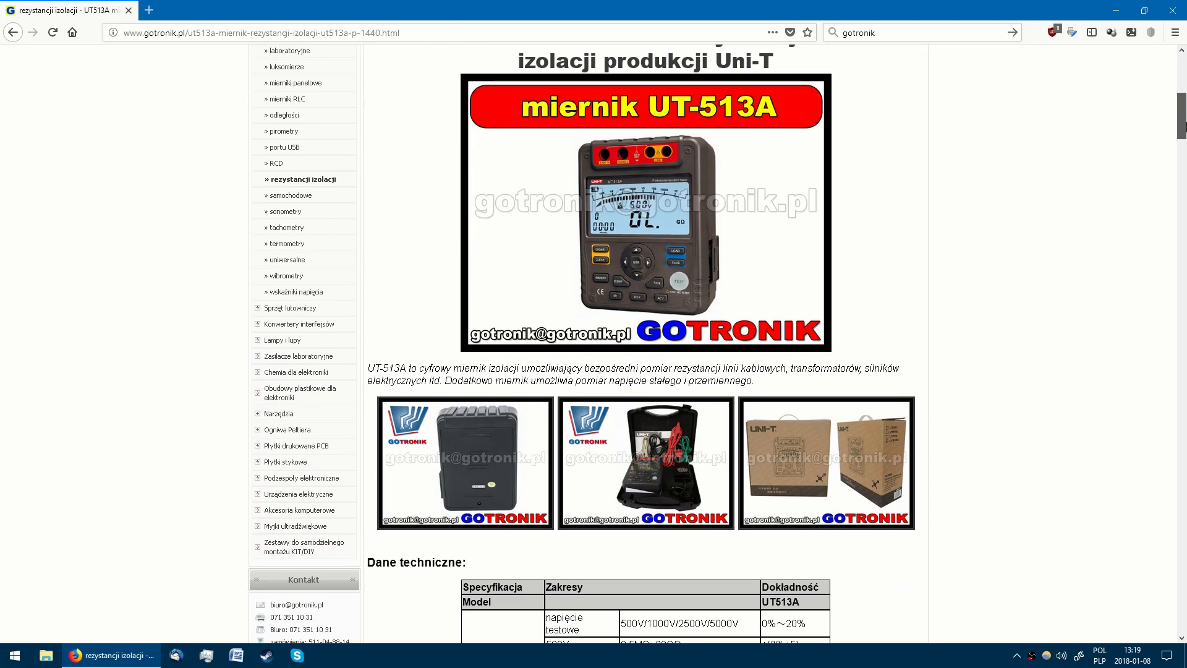
scroll("down", 3)
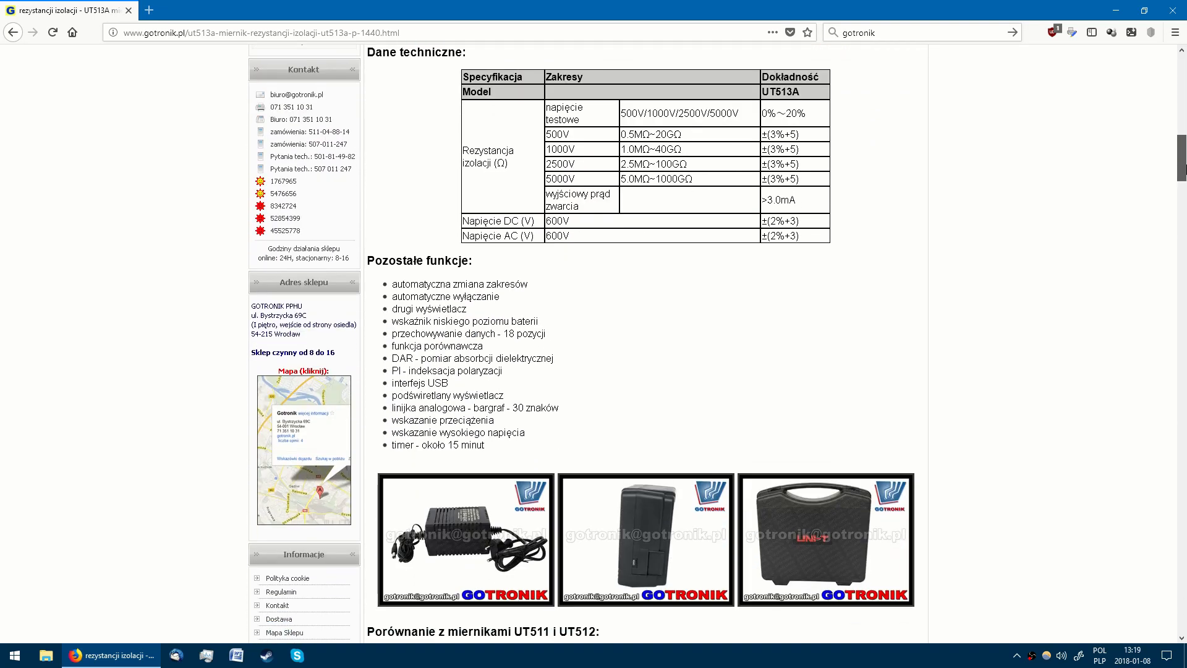
scroll("down", 3)
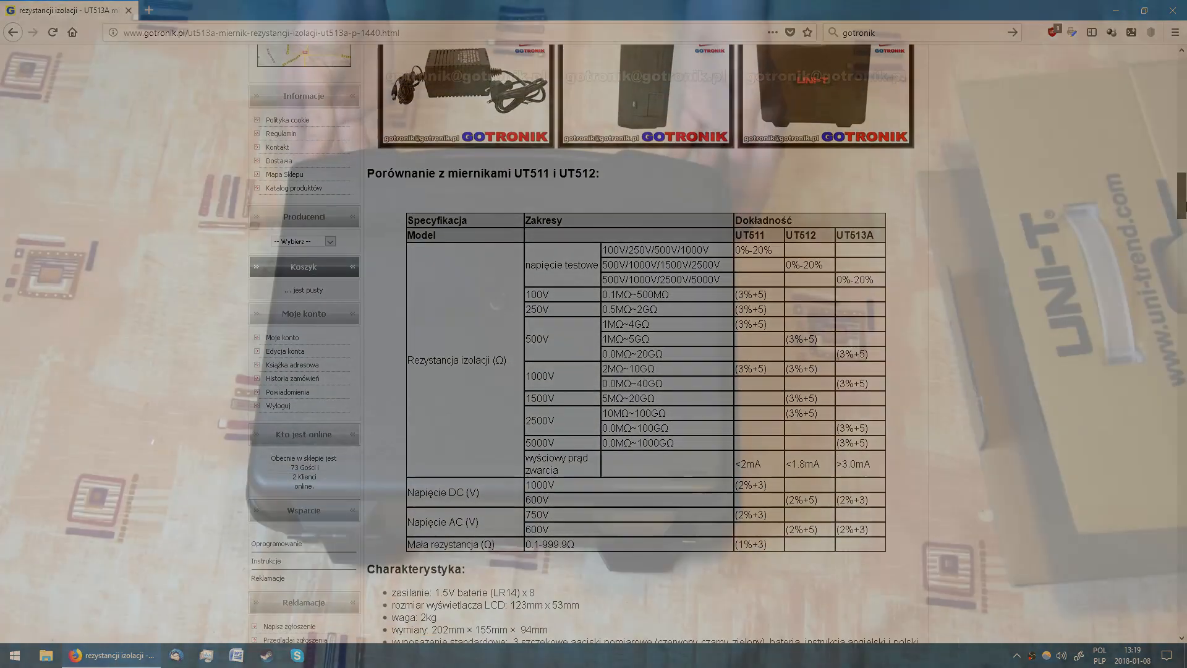